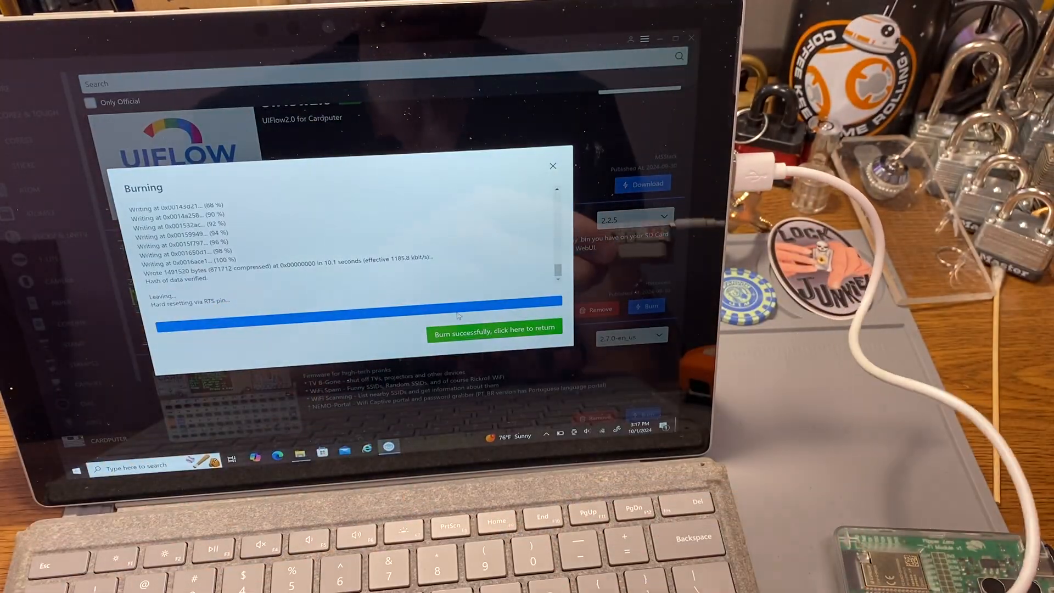
Dismiss the 'Burn successfully' report and return to the Cardputer firmware list.
{"action": "left_click", "coordinate": [495, 328]}
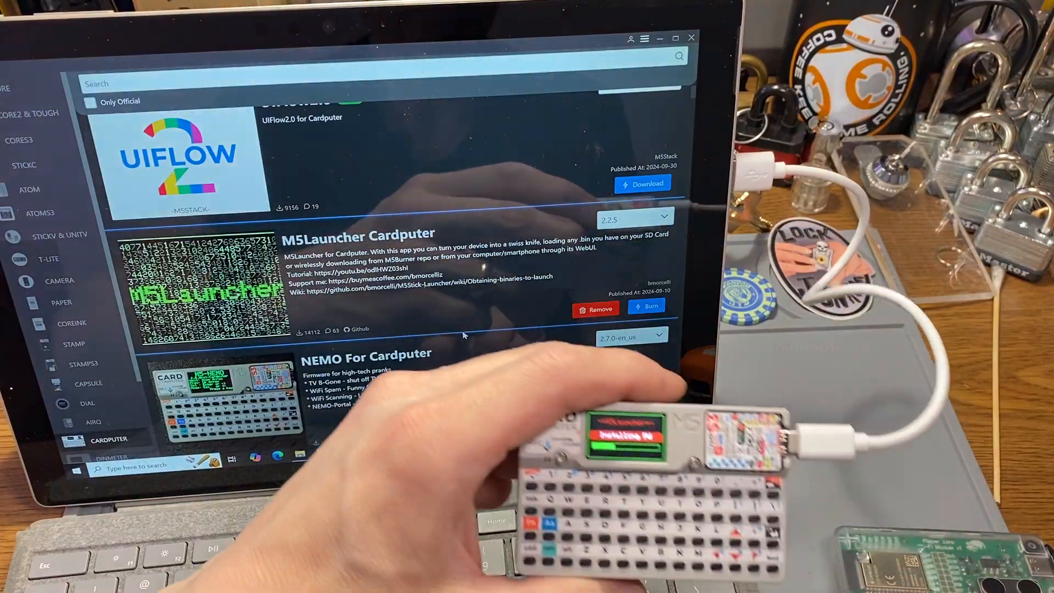